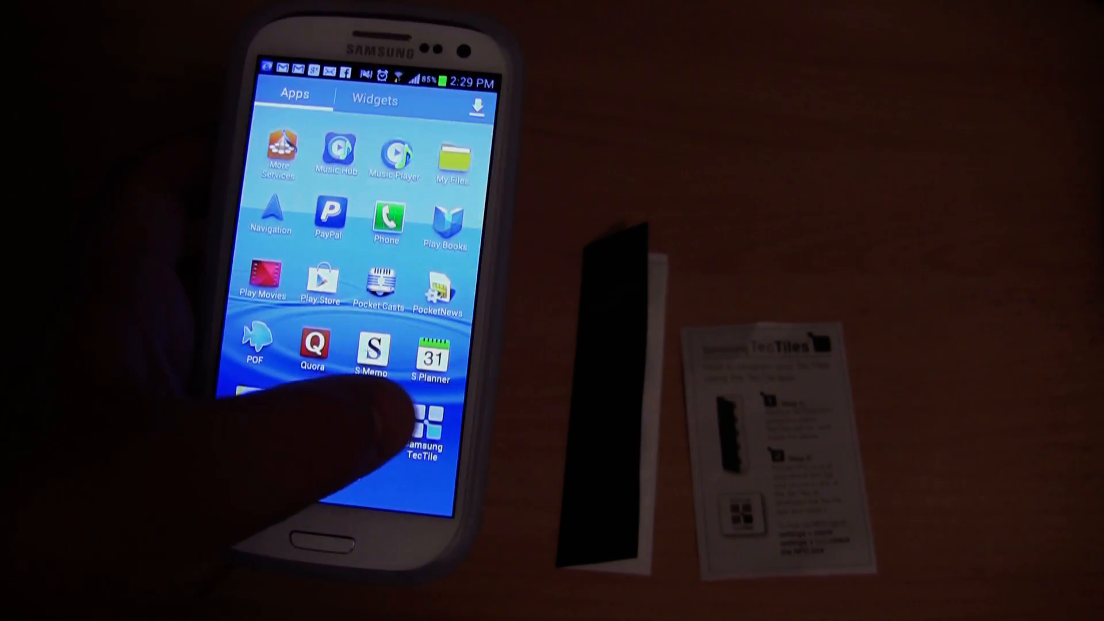
Launch Samsung TecTile and open the Settings & Apps action list for a new tag.
{"action": "left_click", "coordinate": [422, 430]}
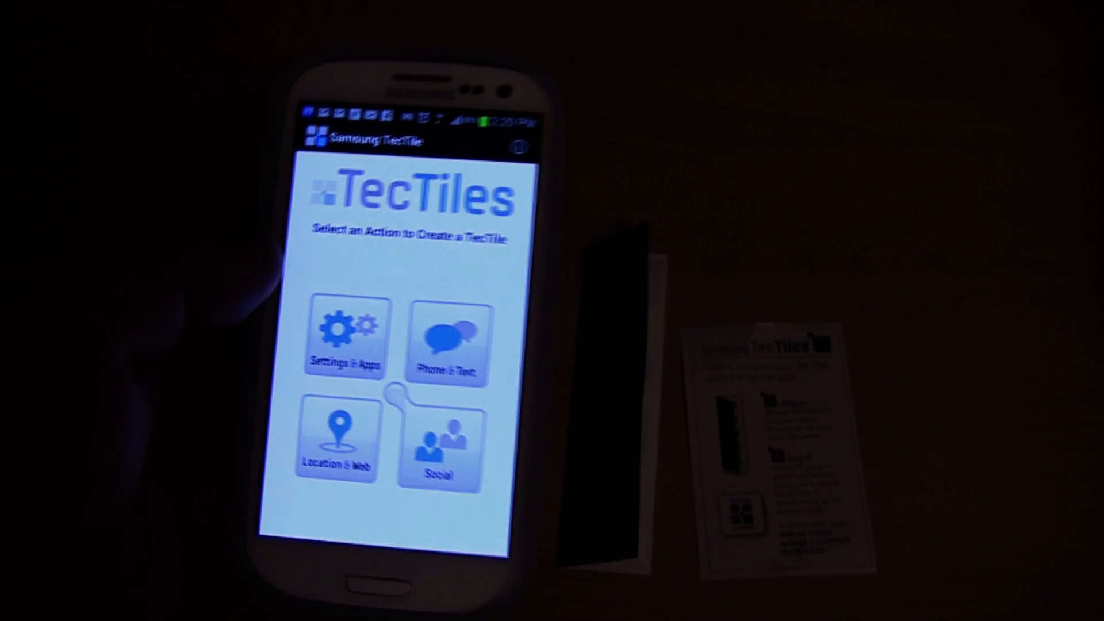
{"action": "left_click", "coordinate": [344, 334]}
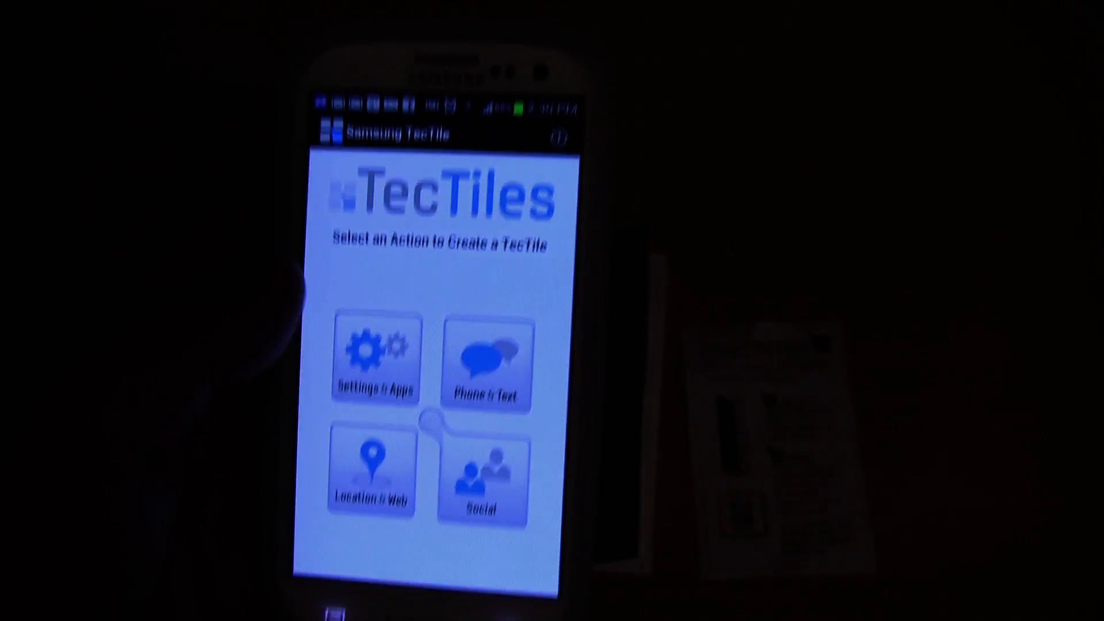
{"action": "left_click", "coordinate": [485, 359]}
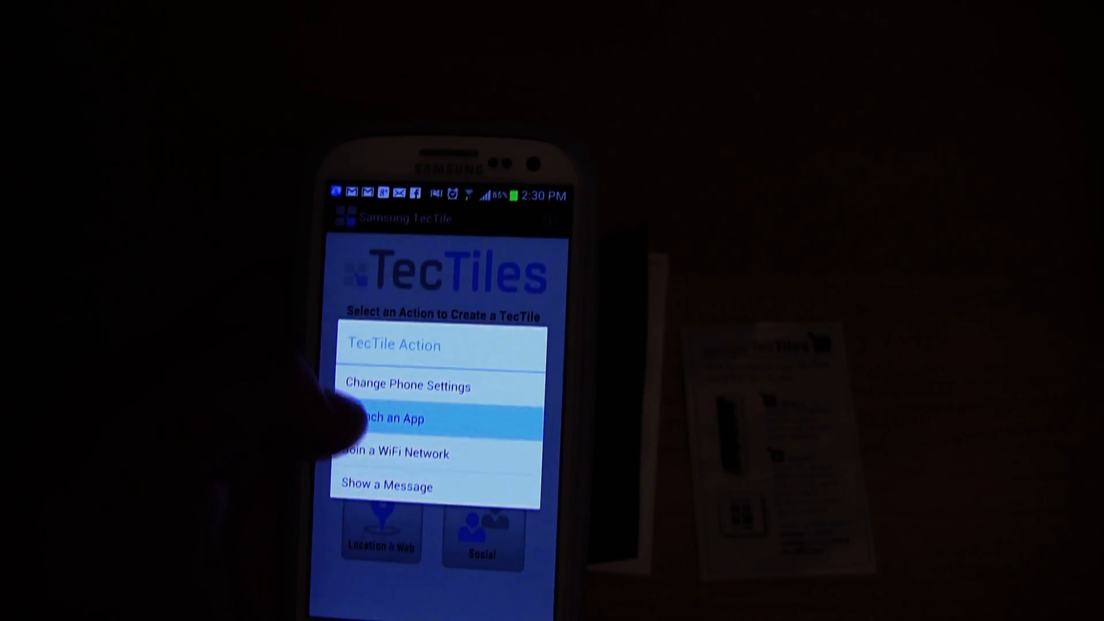
Add a Launch an App action with Facebook as the app.
{"action": "left_click", "coordinate": [386, 417]}
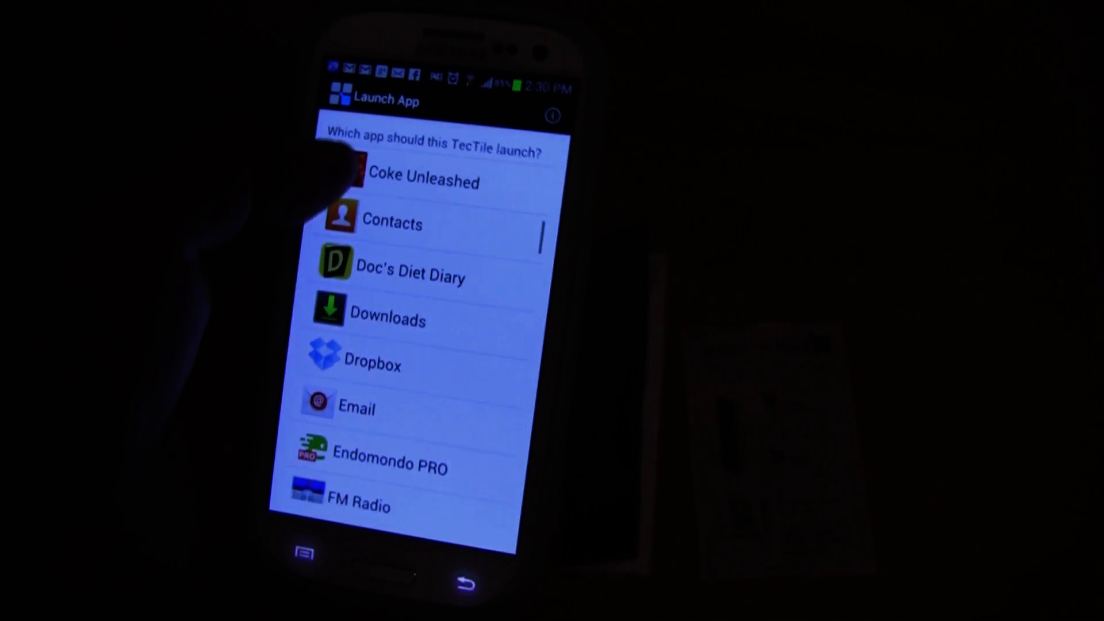
{"action": "scroll", "scroll_direction": "down", "scroll_amount": 3}
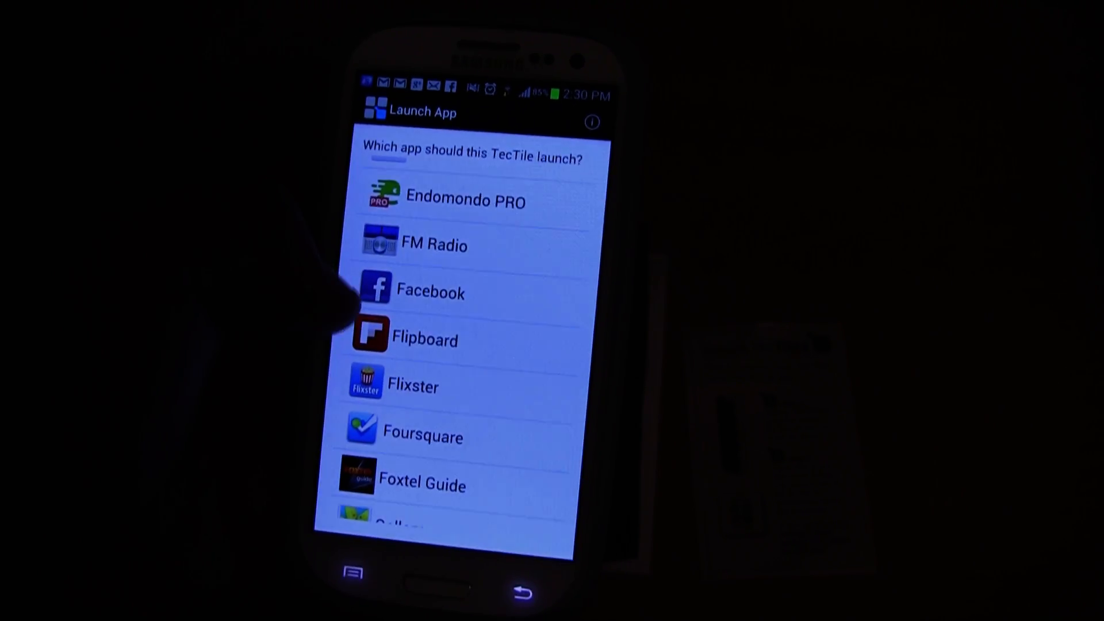
{"action": "left_click", "coordinate": [429, 292]}
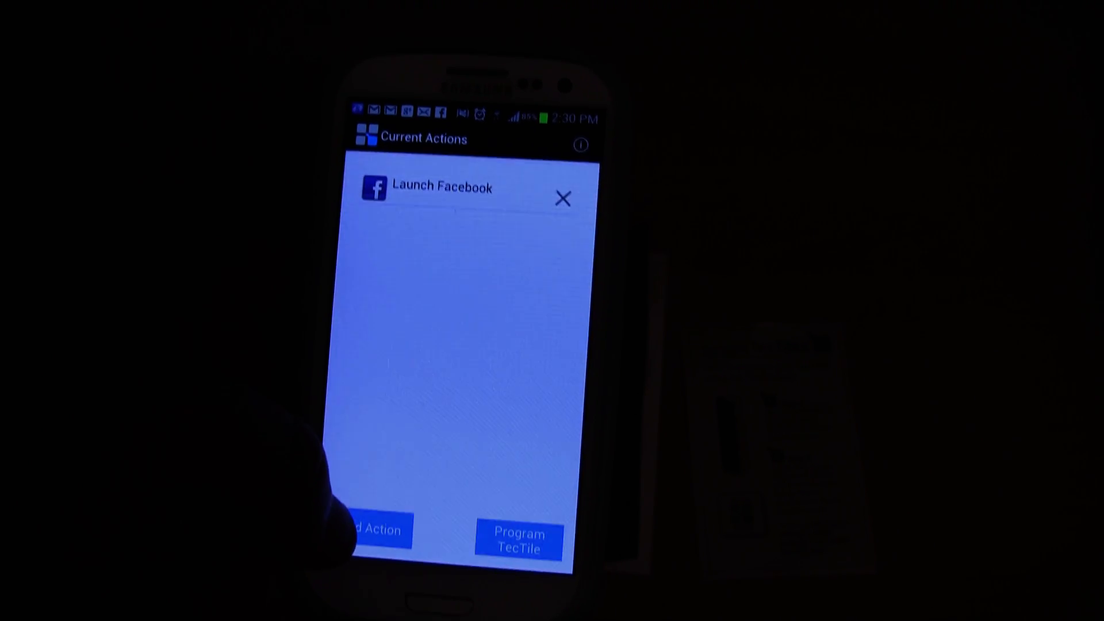
Start adding a second action to the tag and pick its category.
{"action": "left_click", "coordinate": [376, 530]}
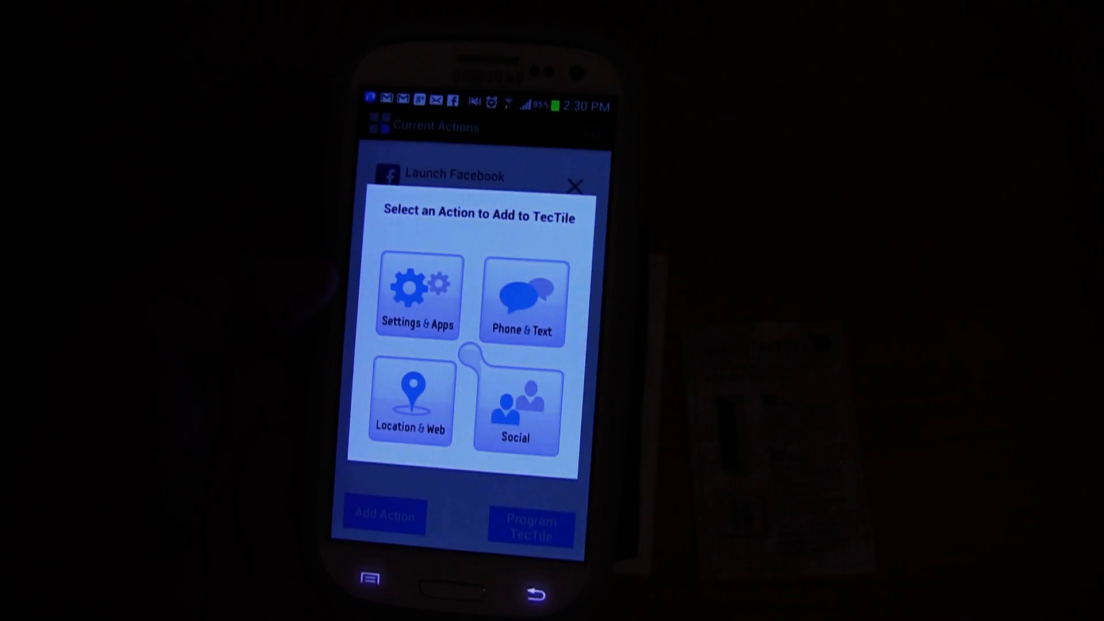
{"action": "left_click", "coordinate": [531, 528]}
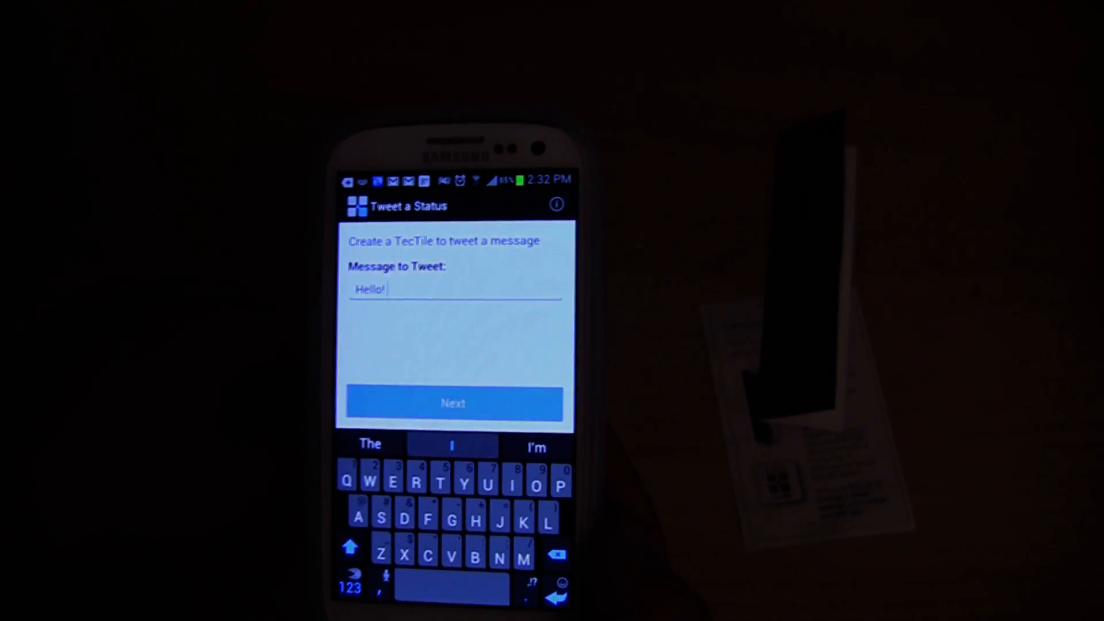
Save the tweet 'Hello!' as the tag's action.
{"action": "left_click", "coordinate": [454, 403]}
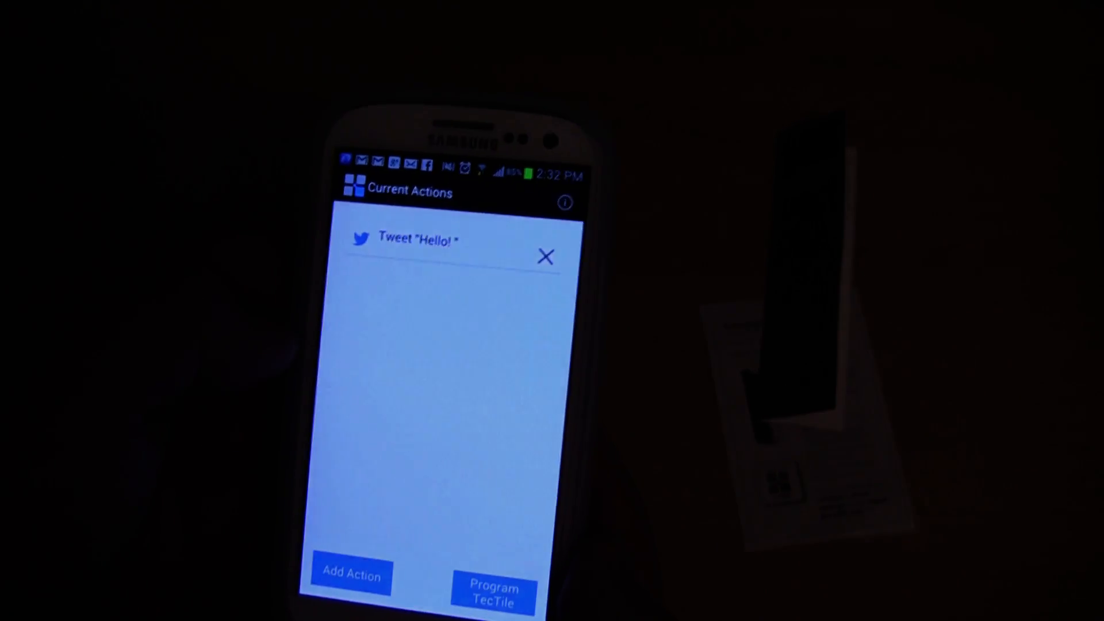
Write the tweet action to the TecTile, then tap it to open the 'Hello!' tweet page in a browser.
{"action": "left_click", "coordinate": [493, 592]}
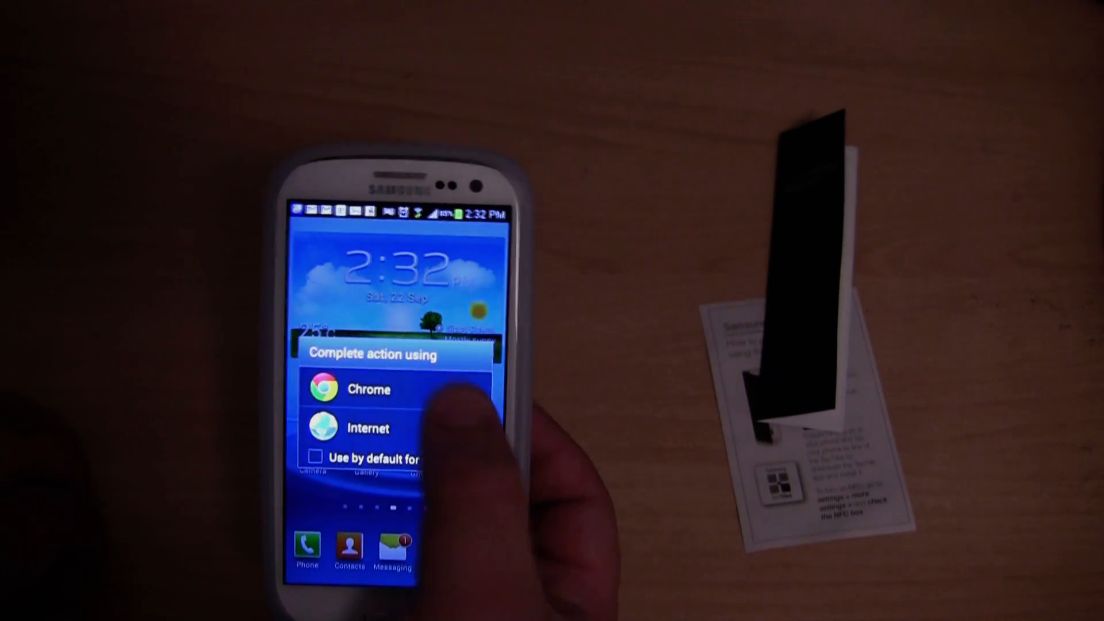
{"action": "left_click", "coordinate": [368, 427]}
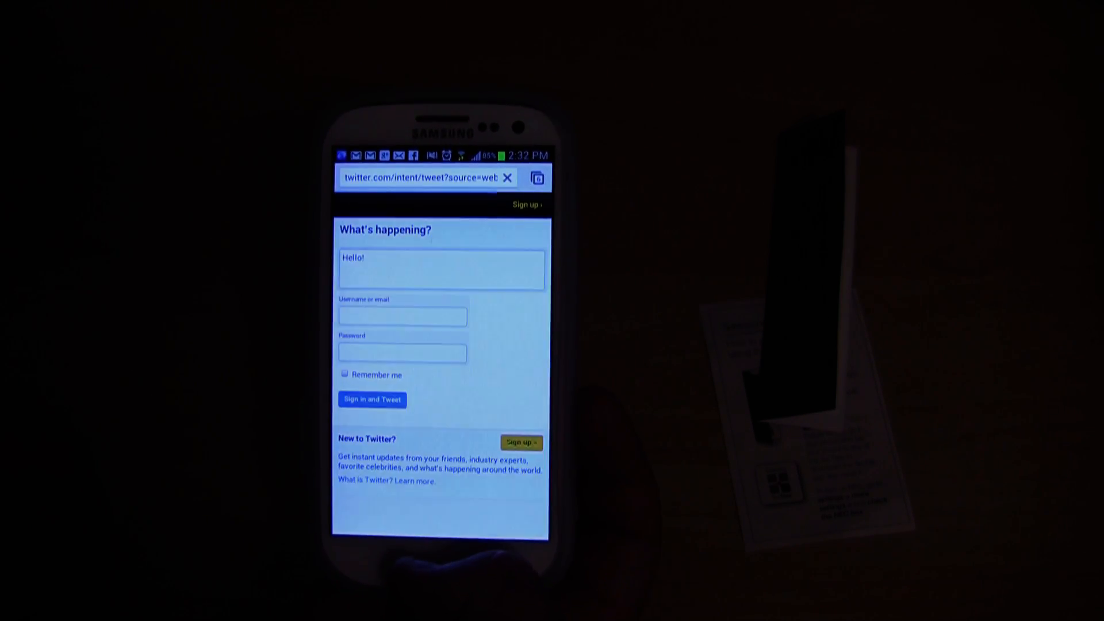